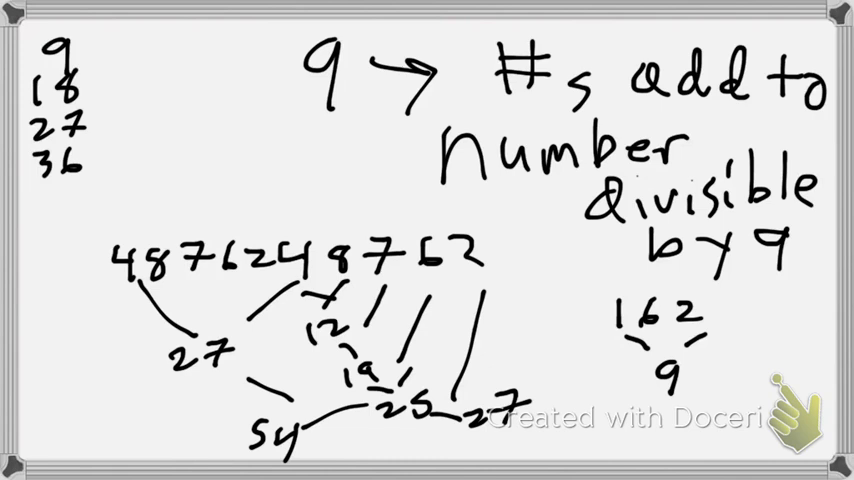
# - On a new blank page, write 11 × 32 and rewrite 32 below it
pyautogui.moveTo(240, 210); pyautogui.dragTo(510, 290)
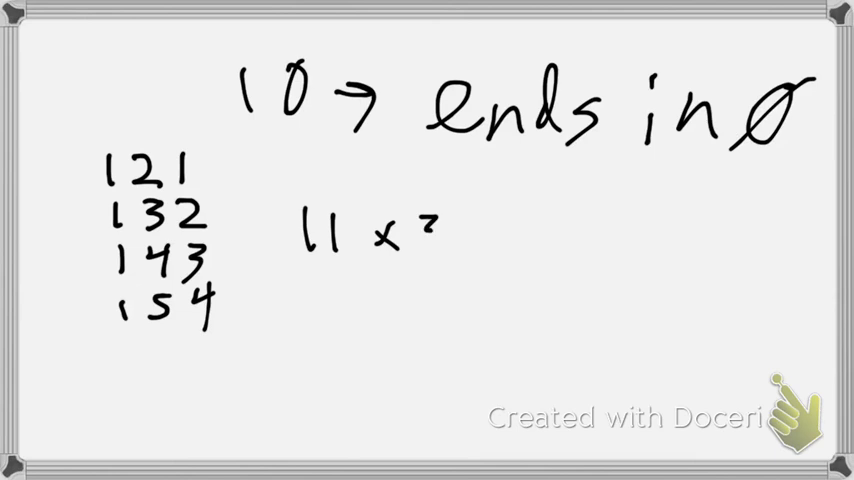
pyautogui.write('32')
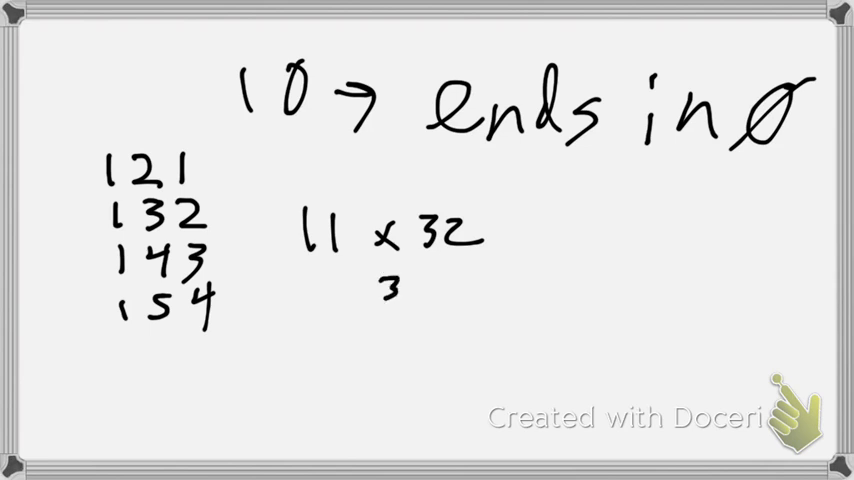
pyautogui.write('32')
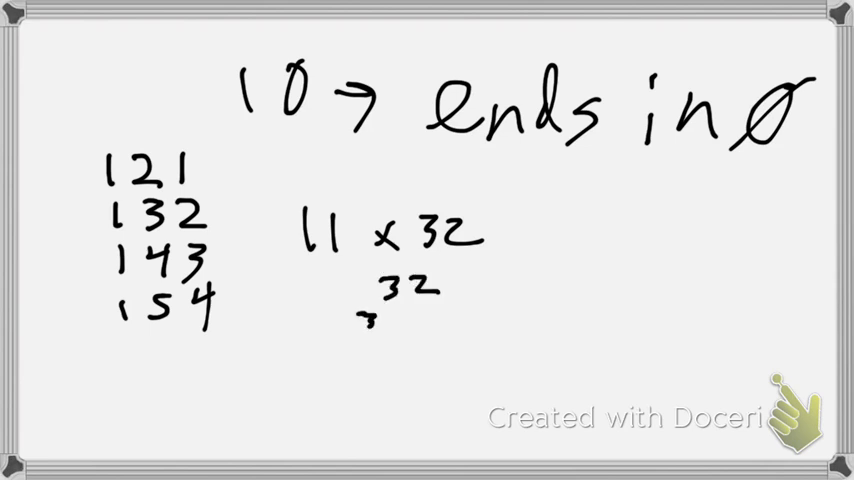